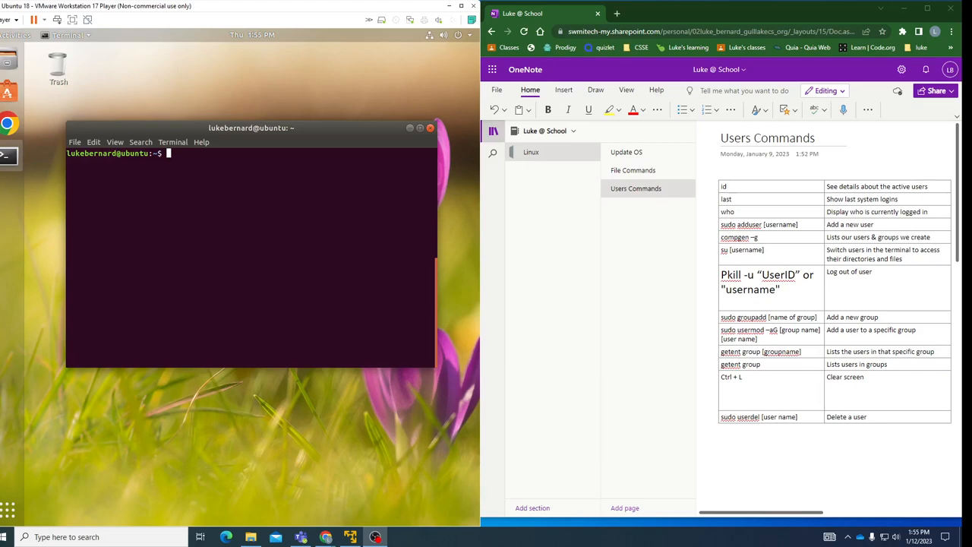
Open the File Commands page of the Linux notes in OneNote
click(633, 169)
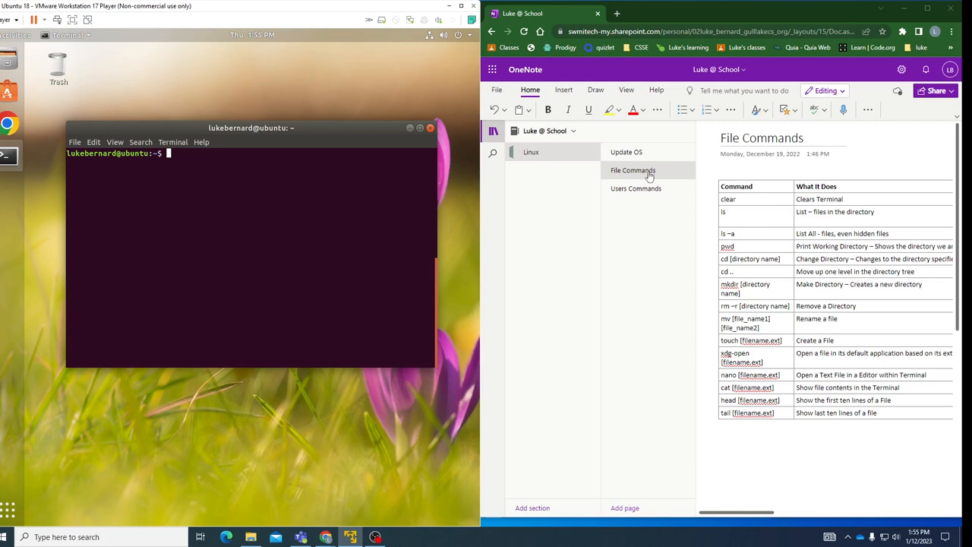
Run ls, clear and pwd, then cd into Downloads and back home
text(ls)
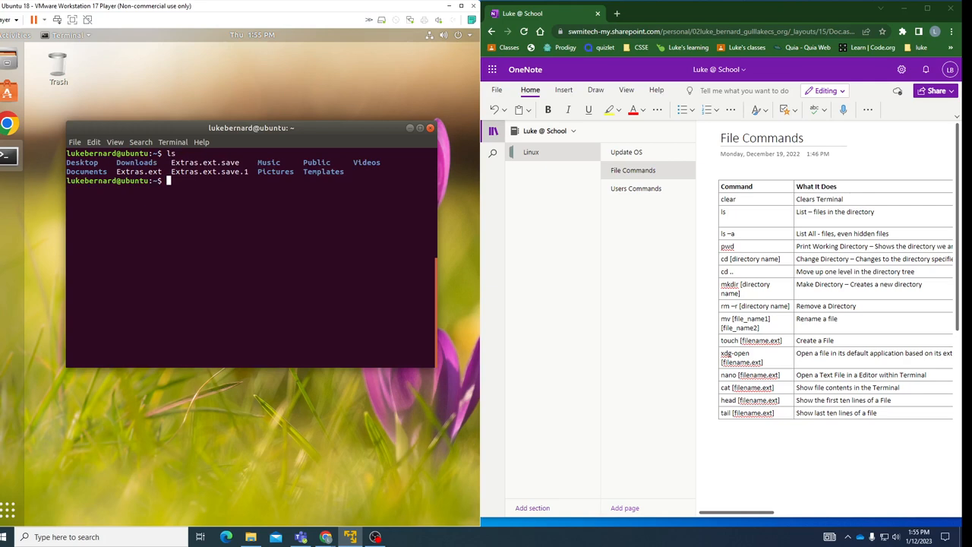
text(clear)
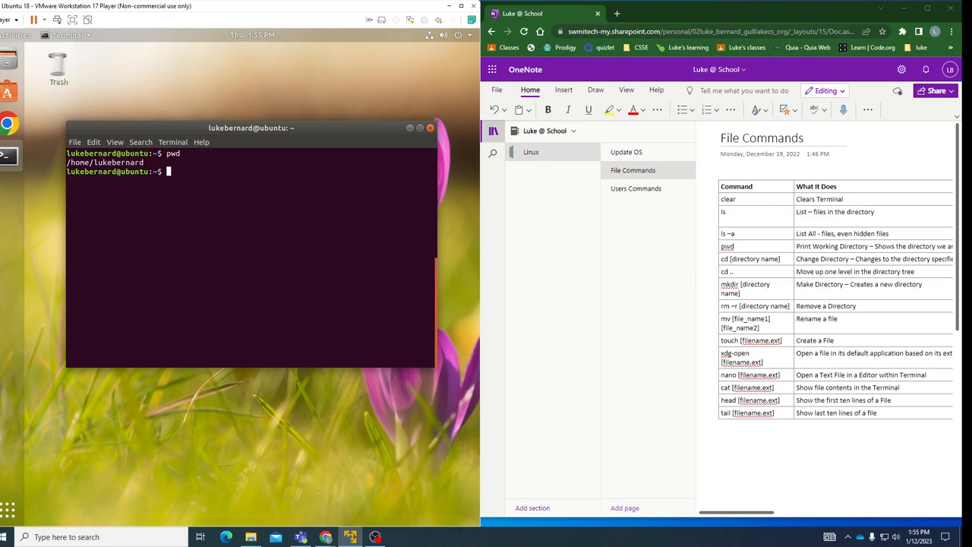
text(ls)
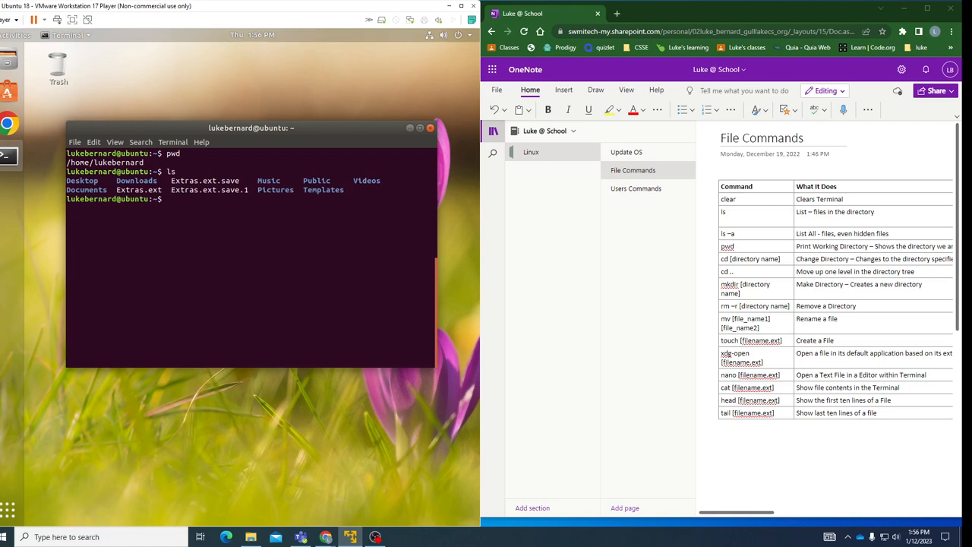
text(cd Dowloads)
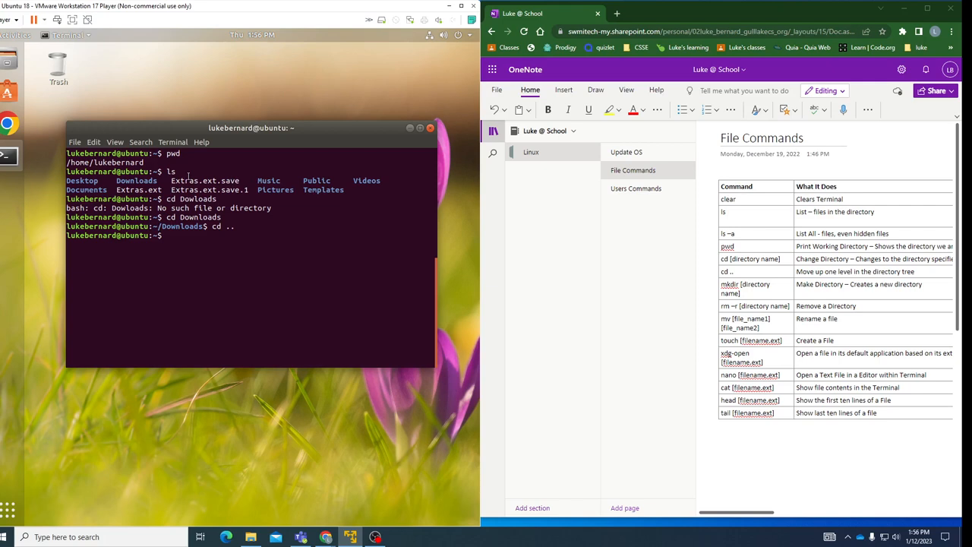
Make directory Extras2 with mkdir, list it with ls, then remove it with rm -r
text(rm -r)
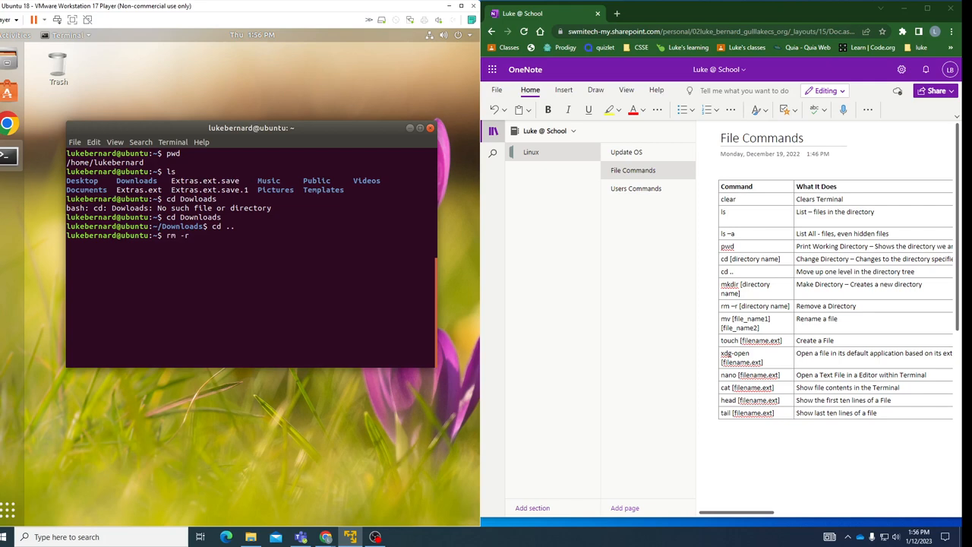
text(Extras)
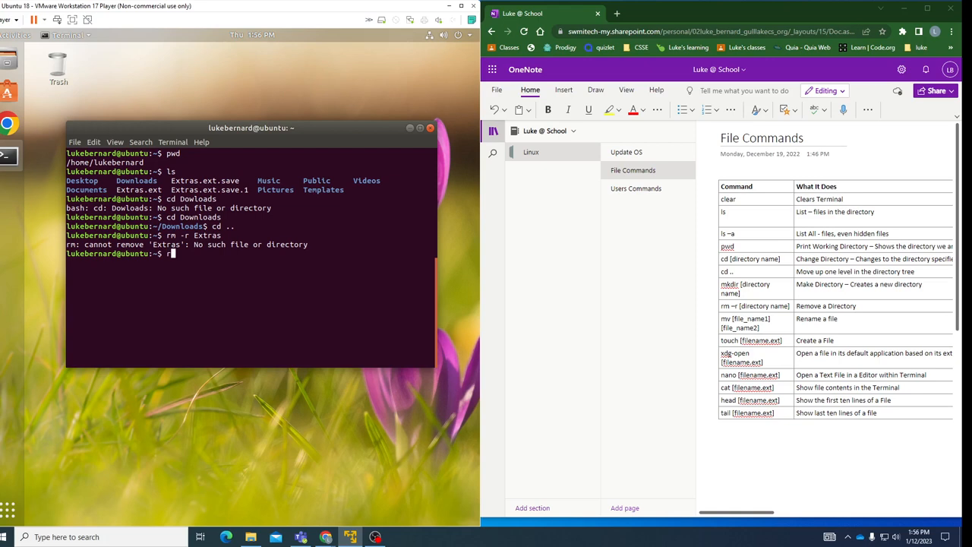
text(mkdir Extras2)
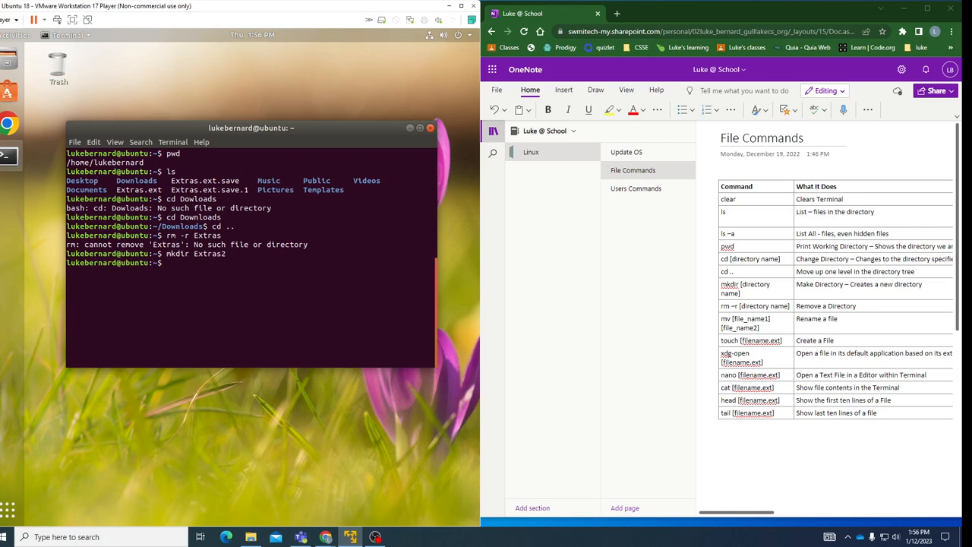
text(ls)
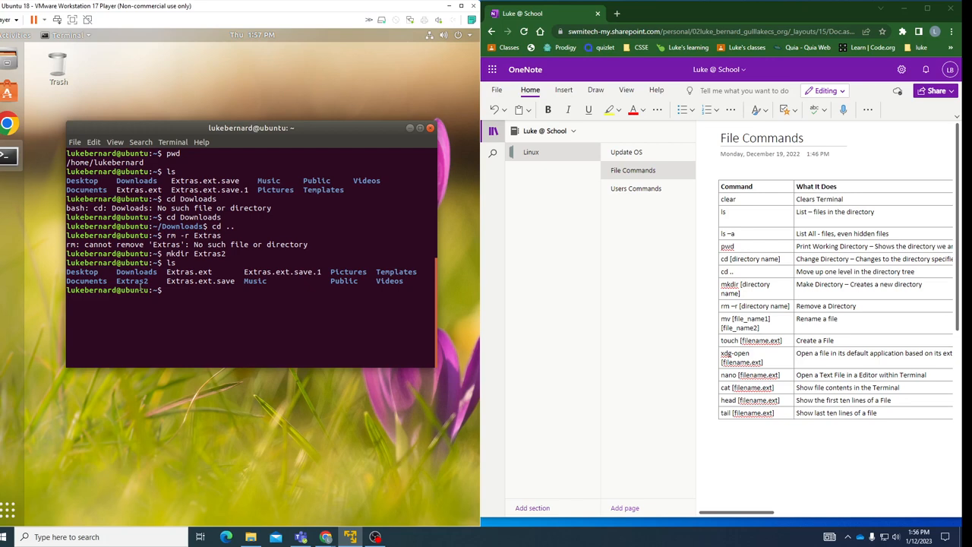
text(rm -r Extras2)
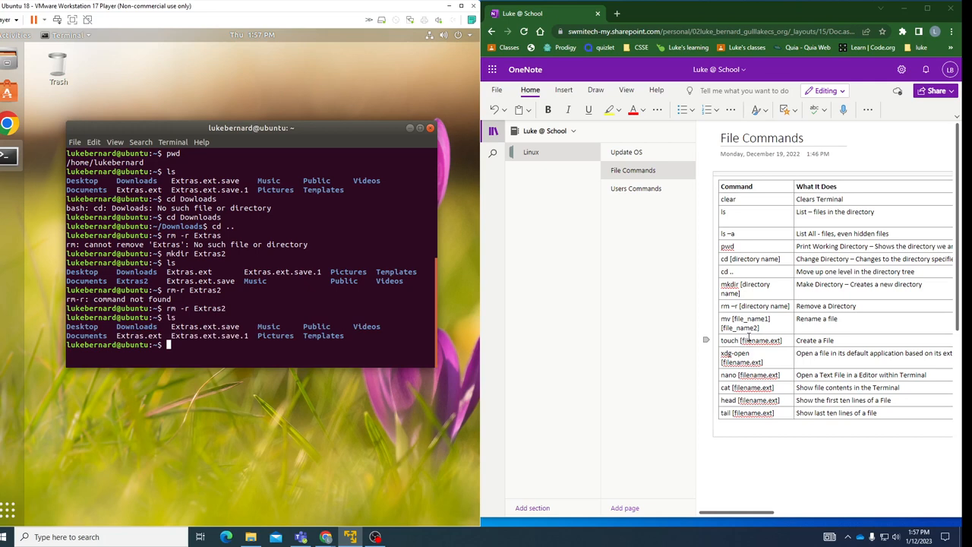
Create empty file Extras2 with touch and open it using xdg-open Extras2
text(touch)
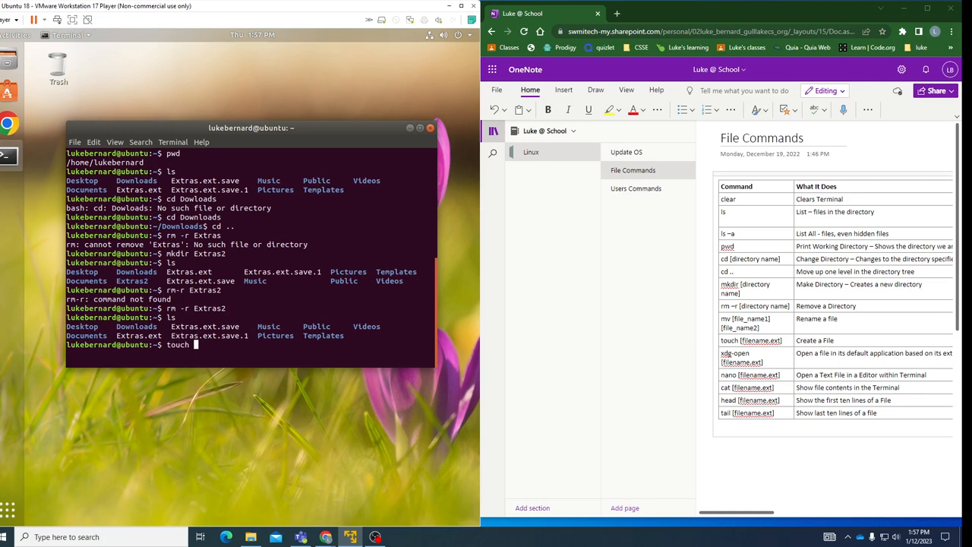
text(Extras2)
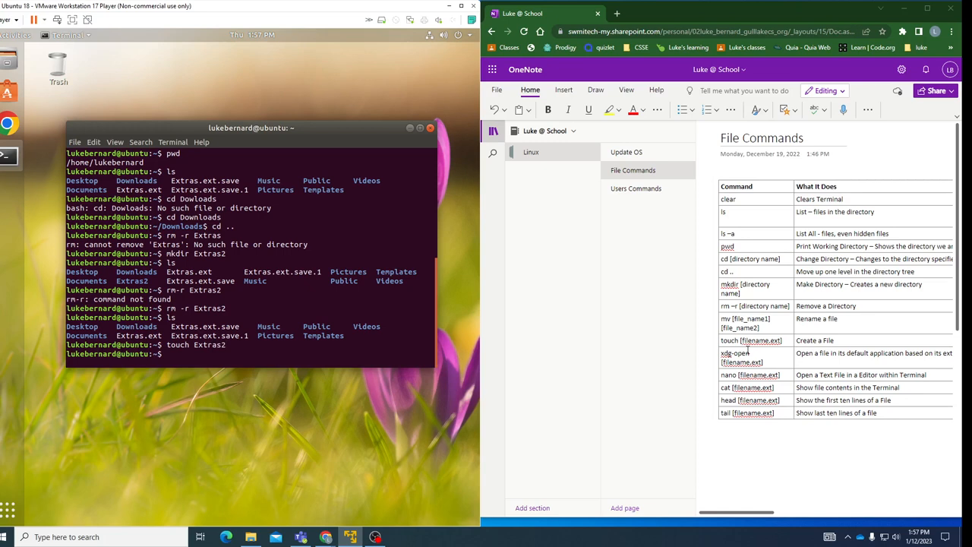
text(xdg-open Extras)
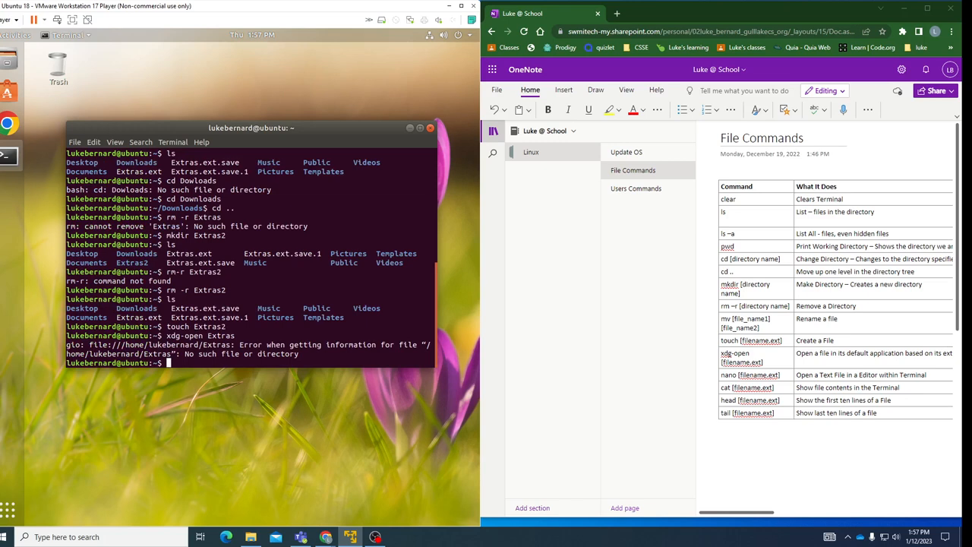
text(xdg-open Extras2)
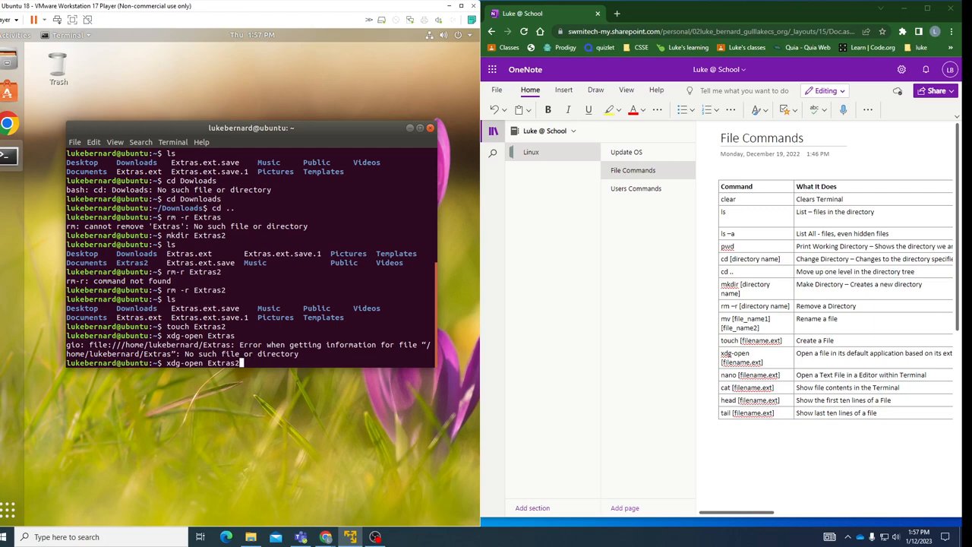
key(Return)
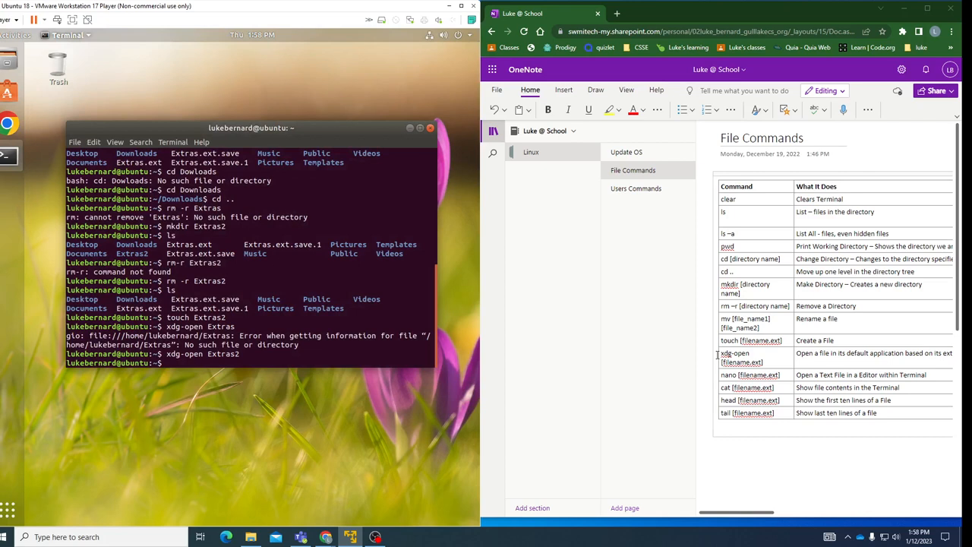
Clear the terminal to a fresh prompt and show OneNote's Users Commands page
text(nano ex)
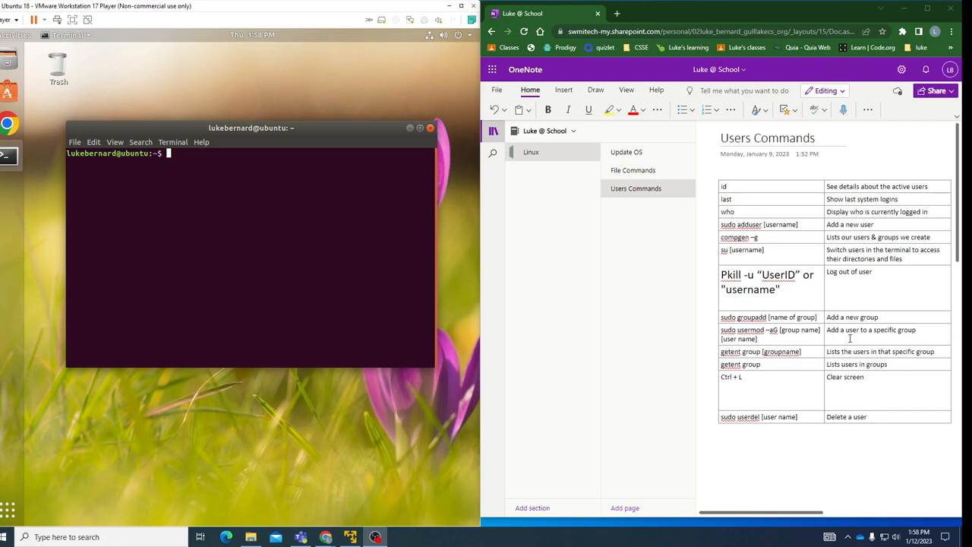
Run id, last and who to show user IDs, login history and sessions
text(id)
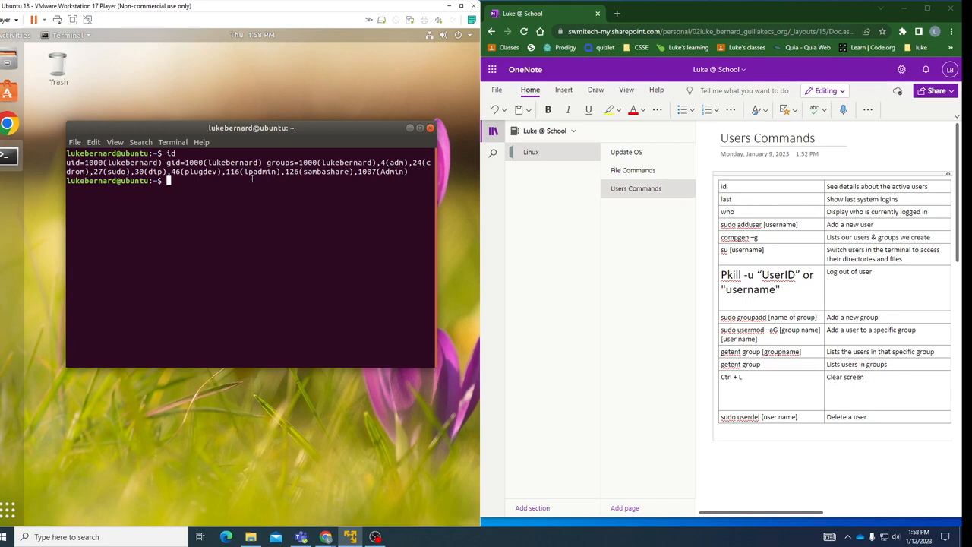
text(last)
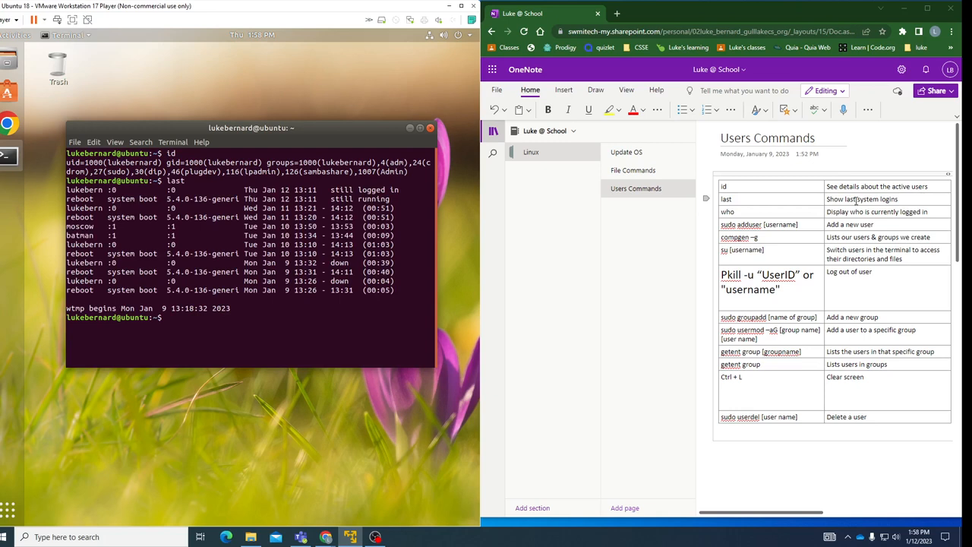
text(who)
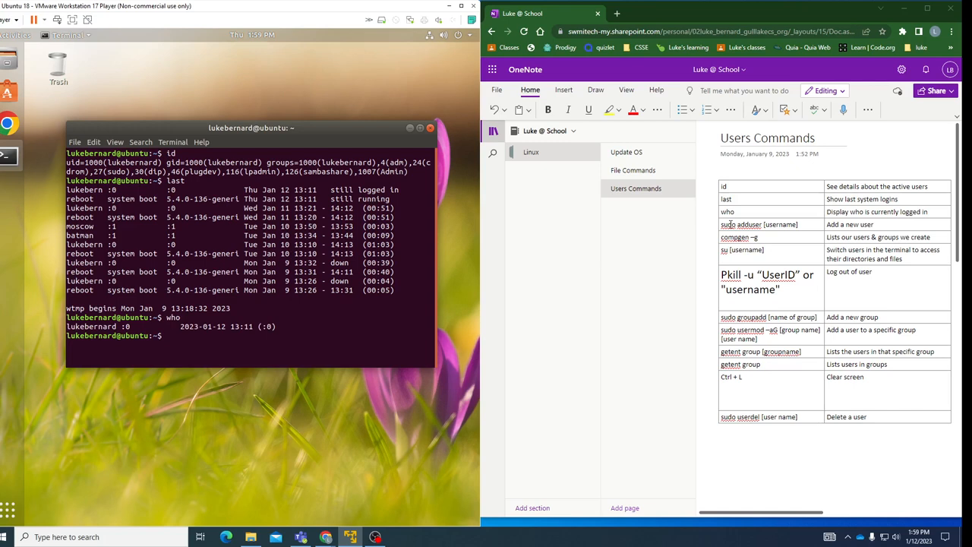
Confirm mario's details, add user zelda, and start adding user yoshi with sudo adduser
text(syu)
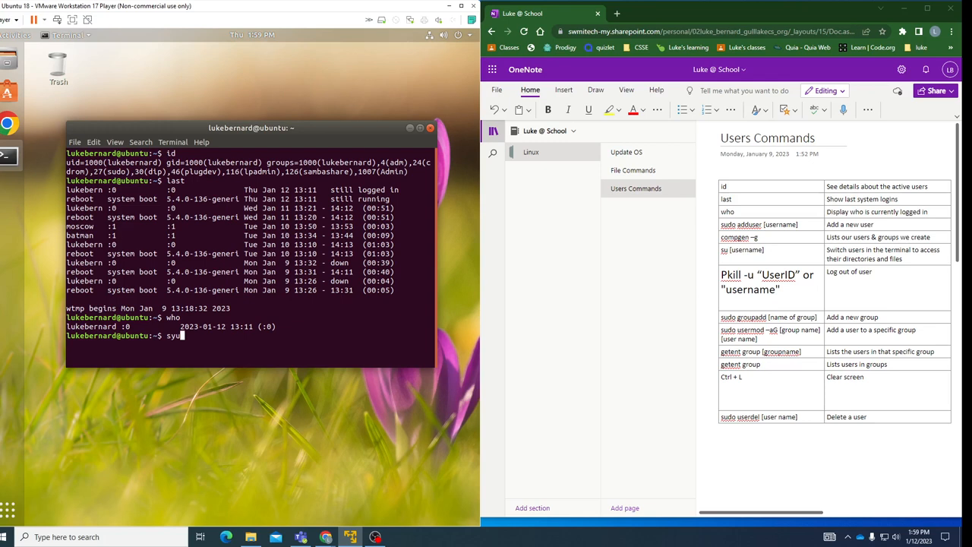
text(sudo adduser mario)
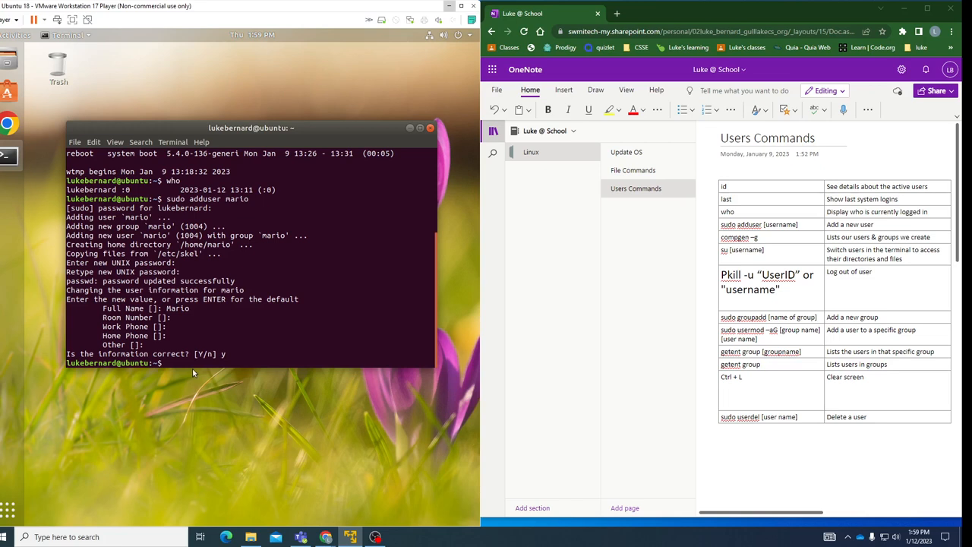
text(sudo adduser zelda)
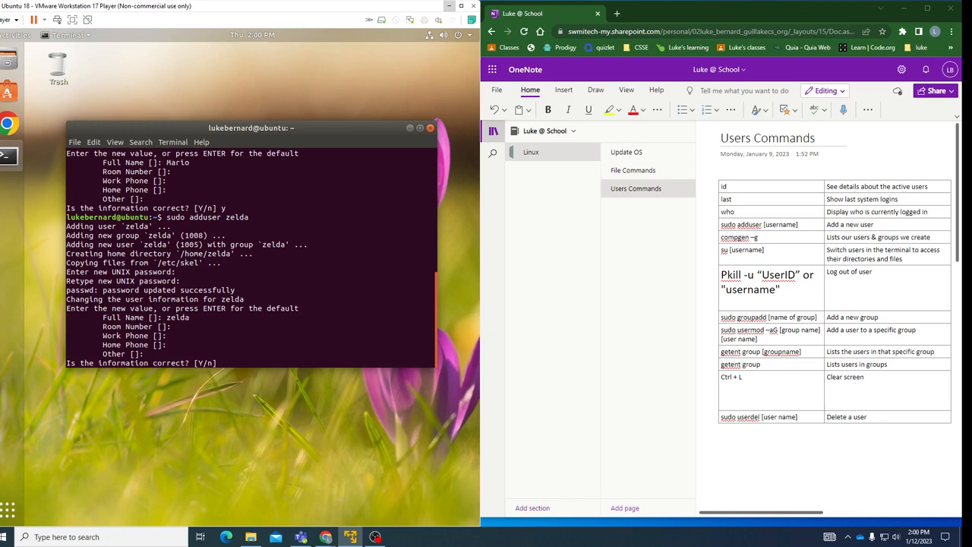
text(sudo adduser zelda)
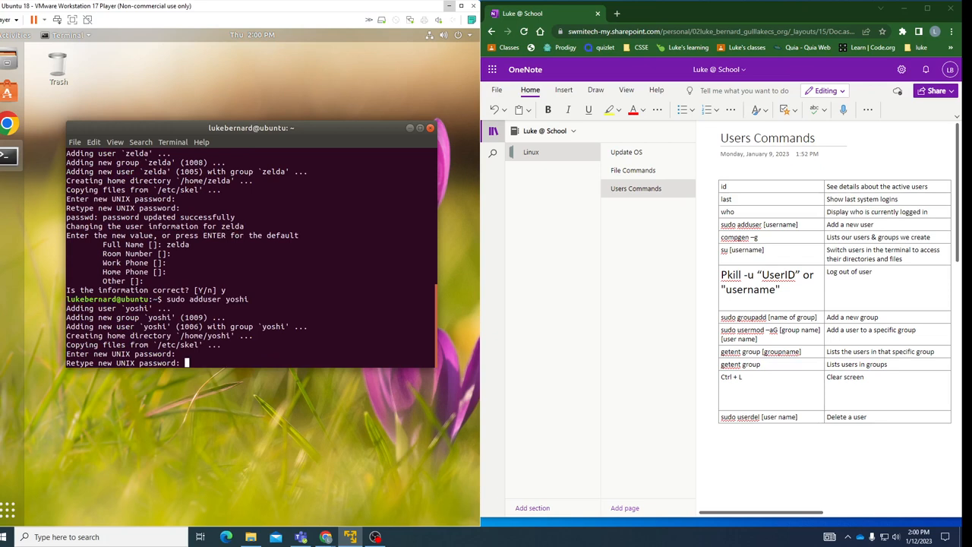
text(y)
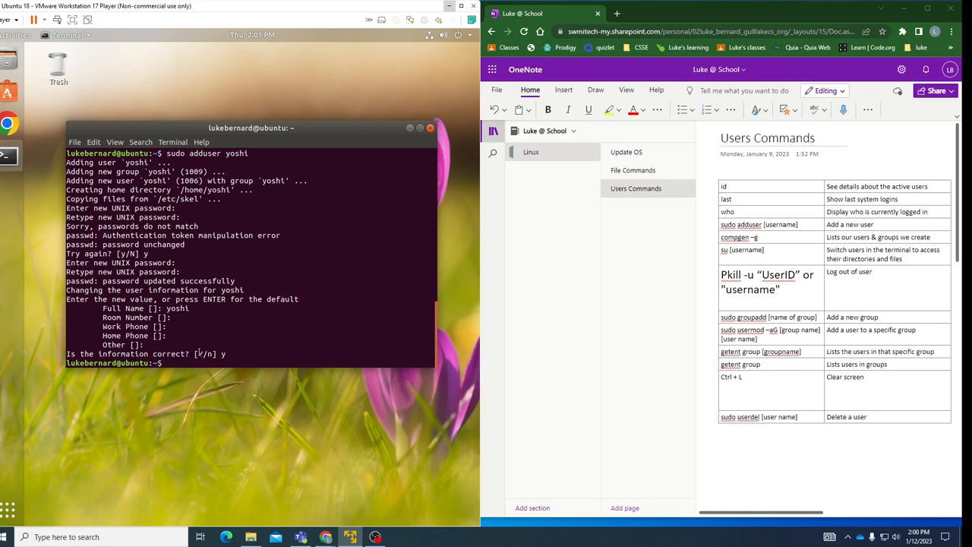
Finish yoshi's account, then list groups with compgen -g showing mario, zelda, yoshi
text(compgen)
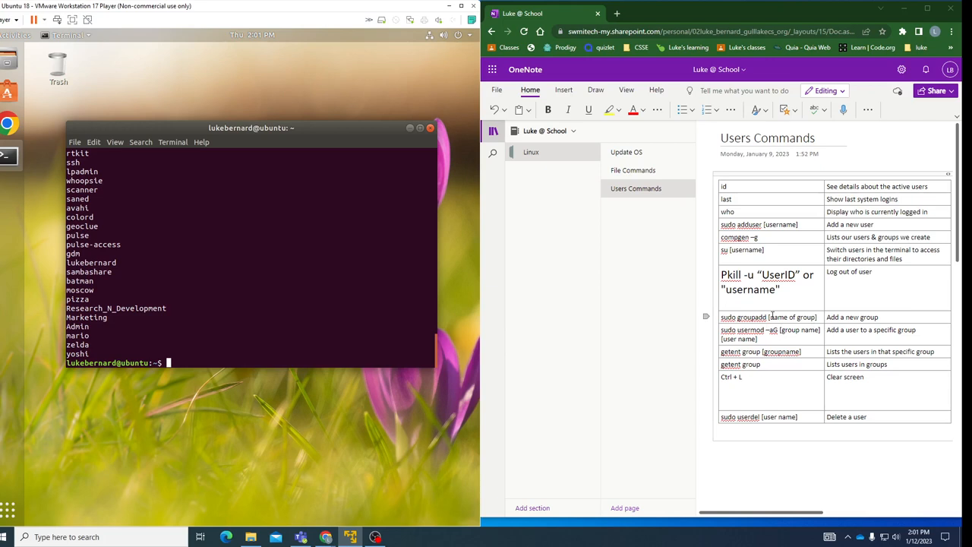
Clear the screen and run sudo groupadd socialmedia up to the password prompt
text(su)
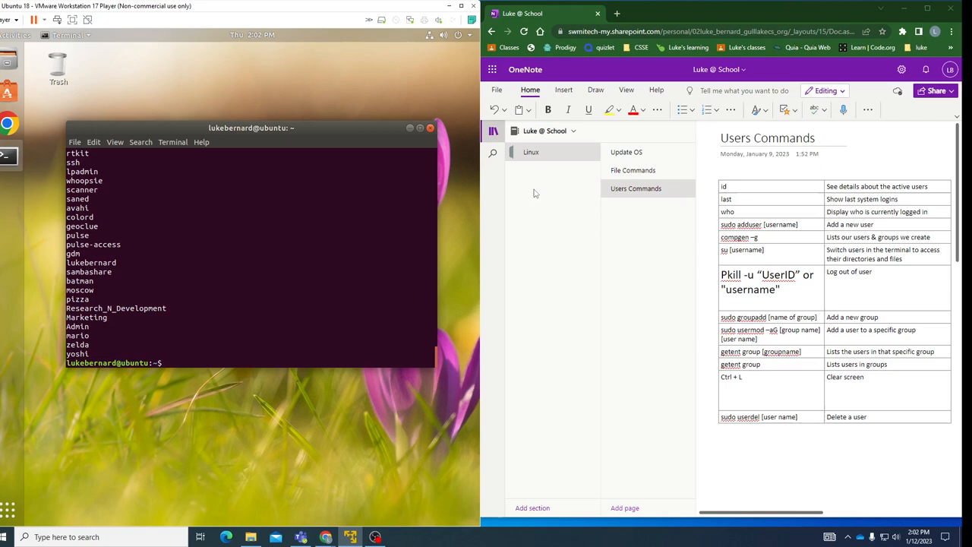
text(sudo groupadd socialmedia)
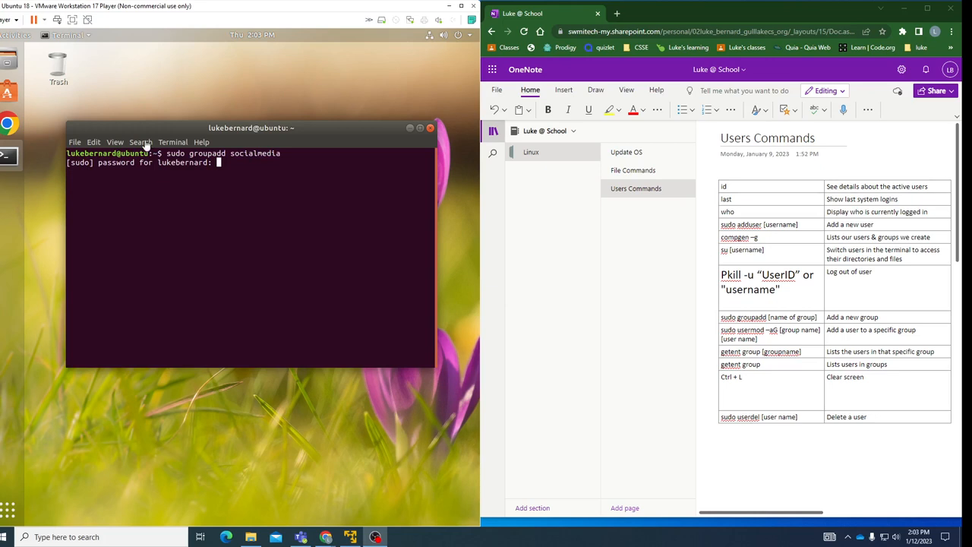
mouse_move(265, 160)
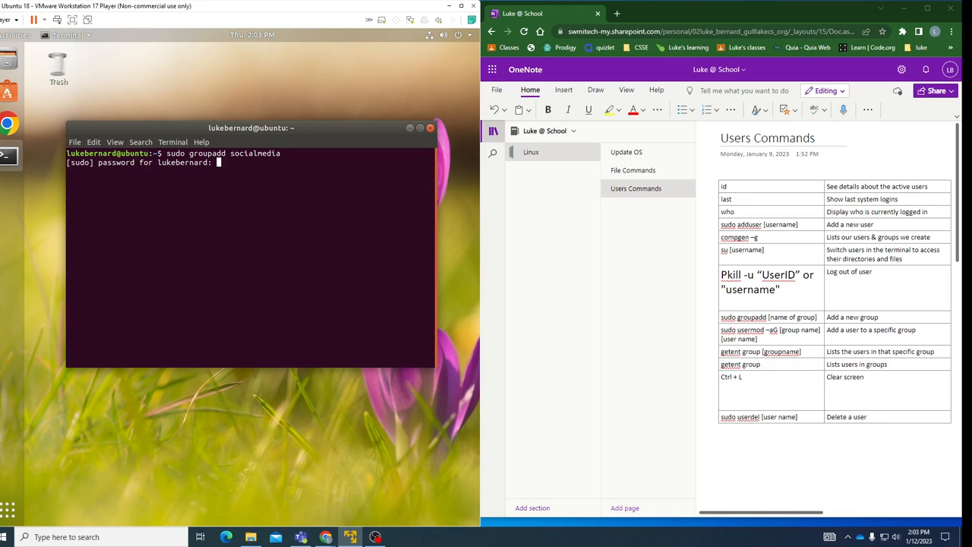
Enter the sudo password and confirm socialmedia appears in compgen -g output
text(compgen -g)
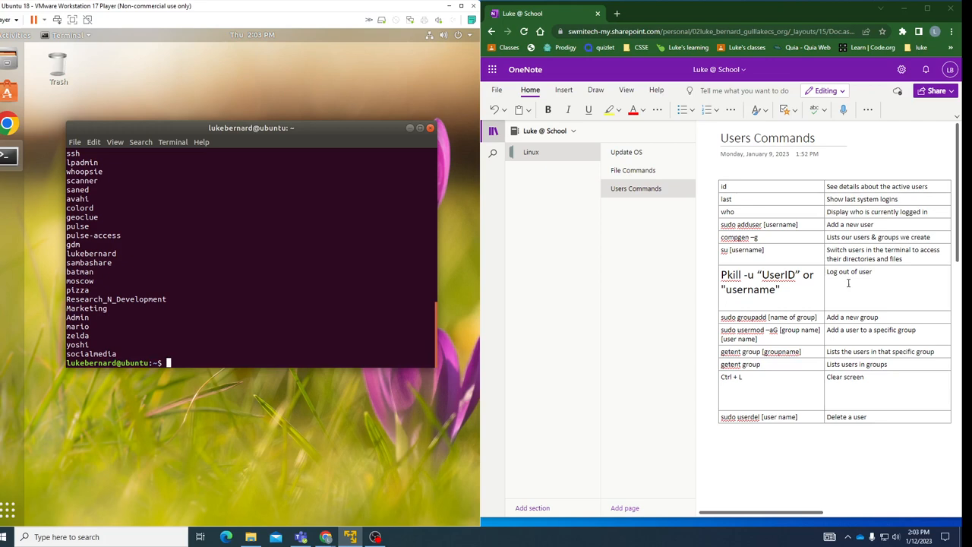
mouse_move(913, 345)
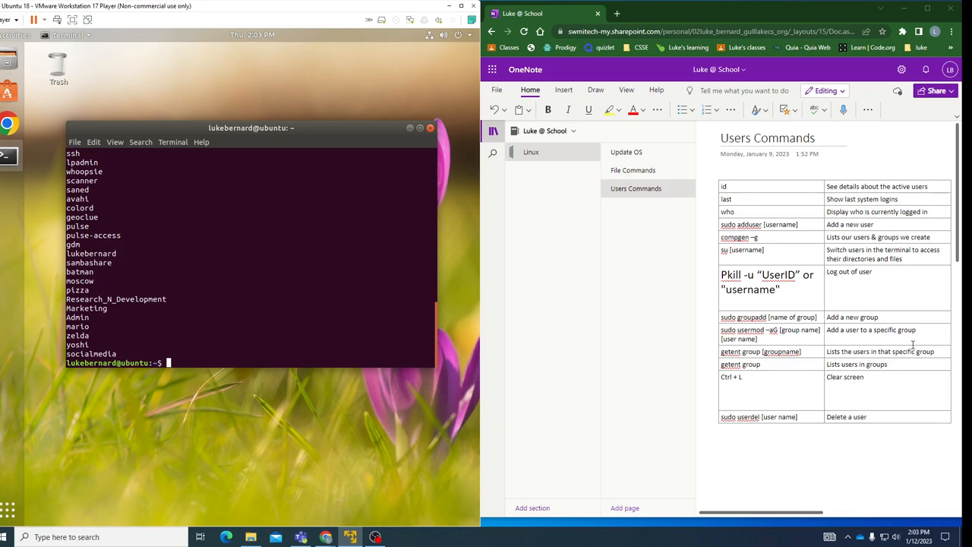
Add zelda and yoshi to the socialmedia group with sudo usermod -aG
text(sudo)
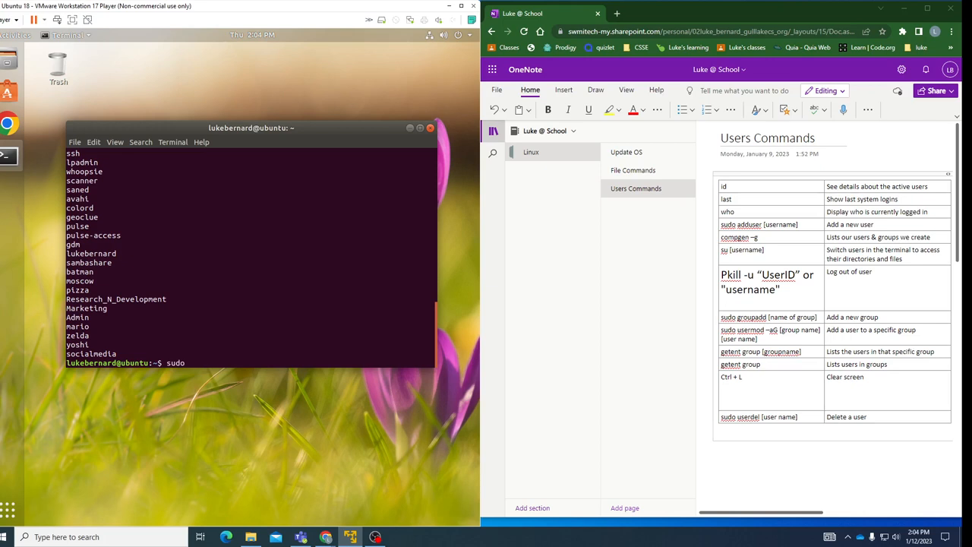
text(usermod -)
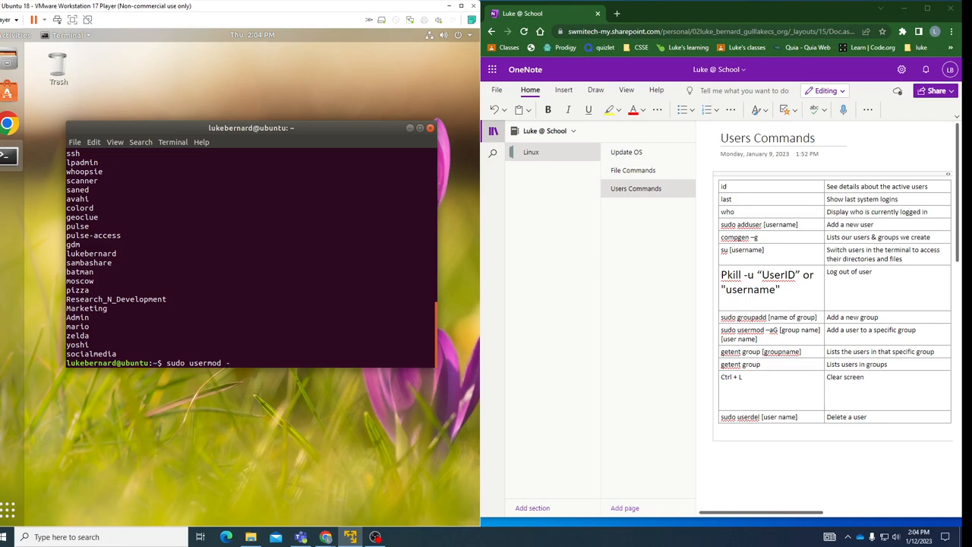
text(aG socialmedia)
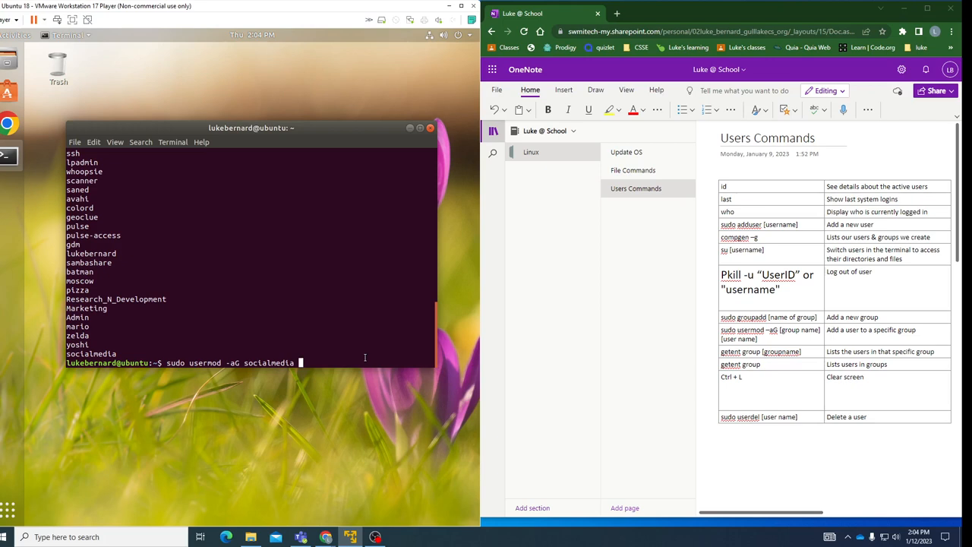
key(Return)
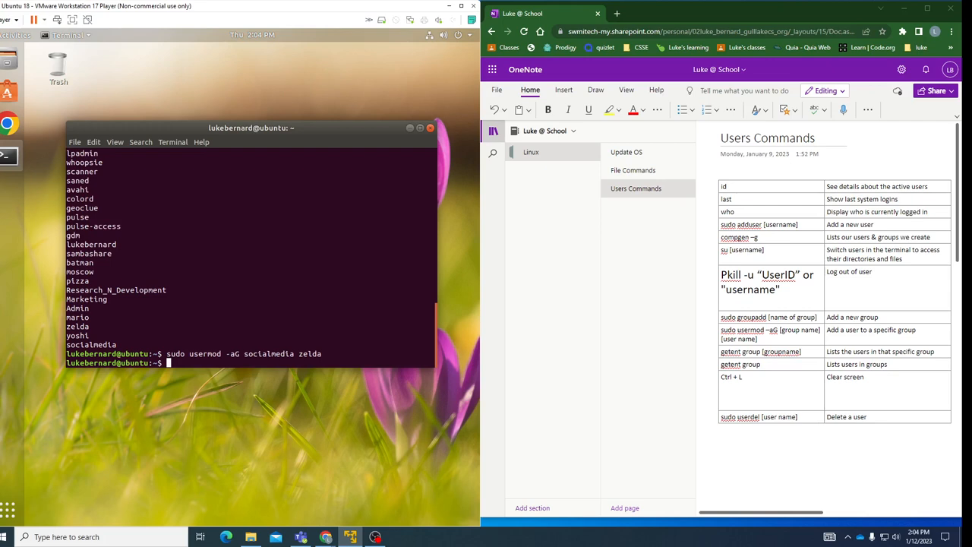
text(sudo usermod -aG socialmedia z)
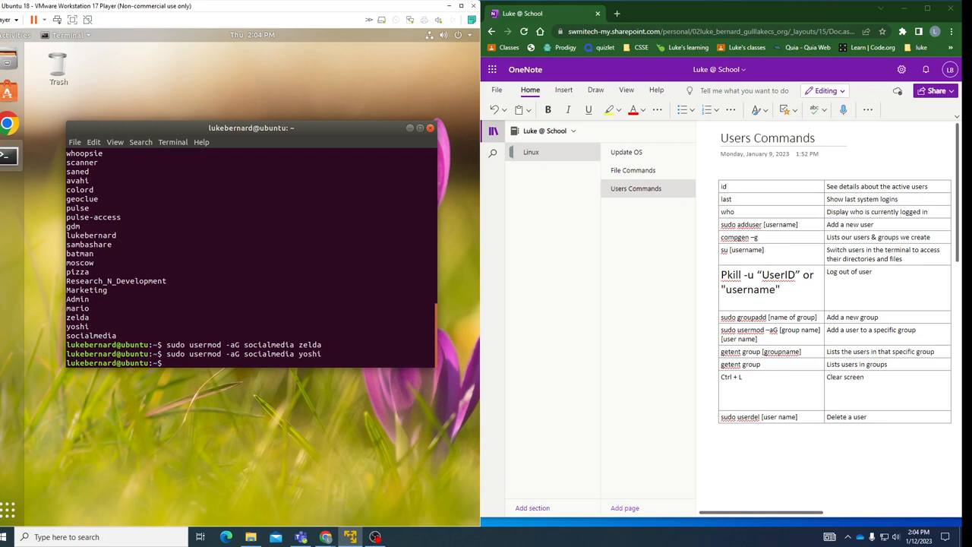
Add mario to the Marketing group with sudo usermod -aG Marketing mario
text(sudo usermod -aG)
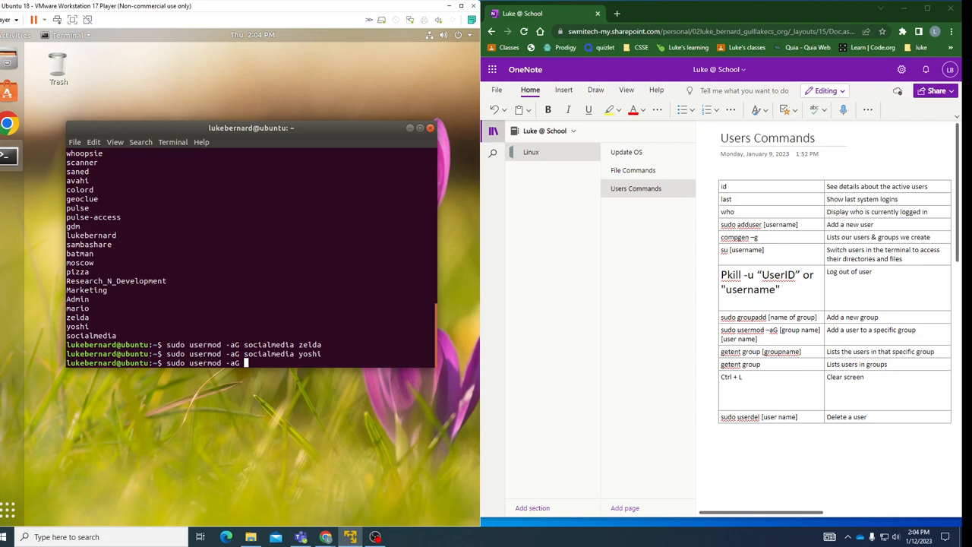
text(Market)
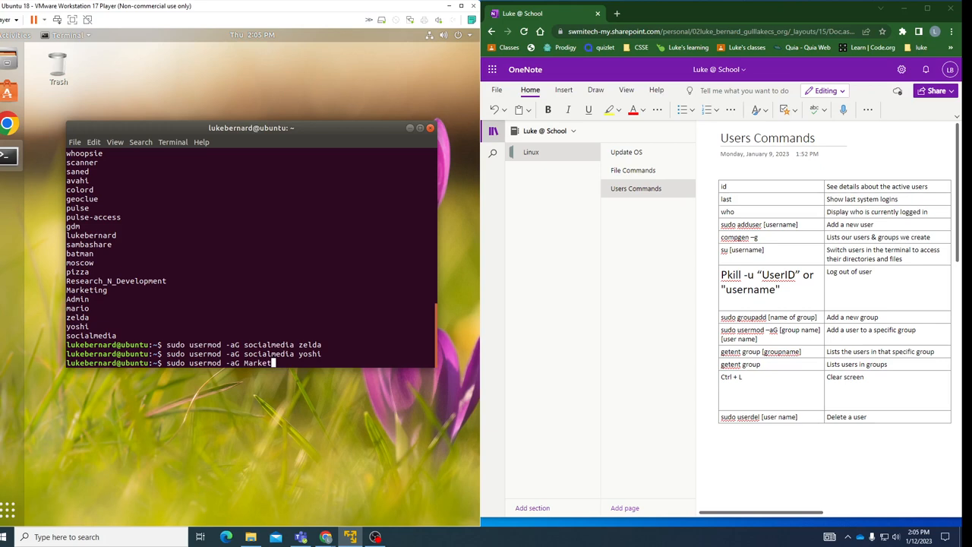
text(ing mario)
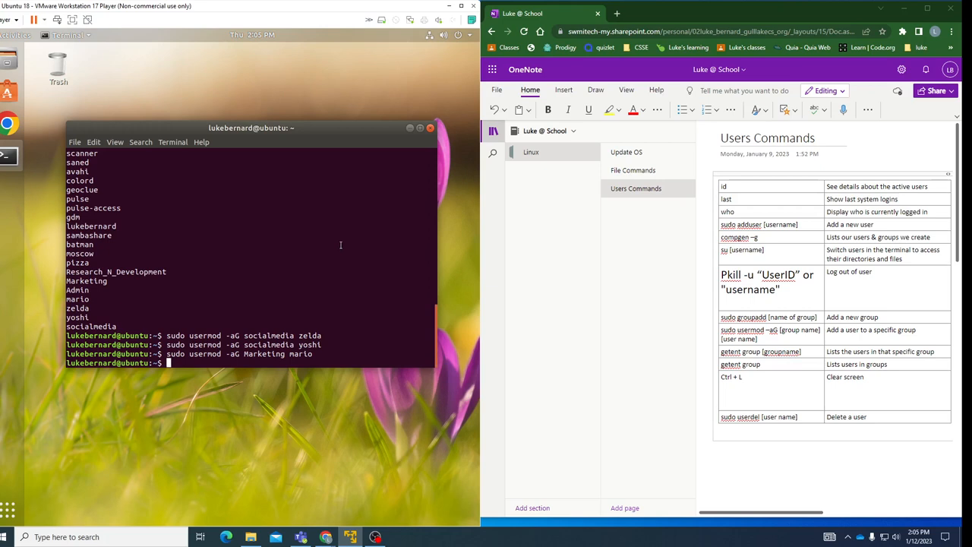
Check Marketing (pizza, mario) and socialmedia (zelda, yoshi) memberships with getent group
text(getent group Marketing)
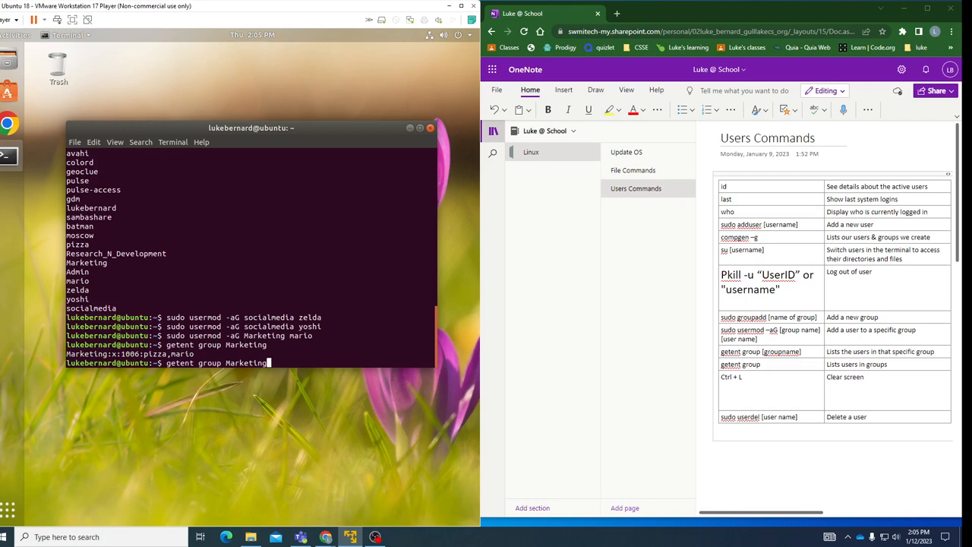
text(socialmedia)
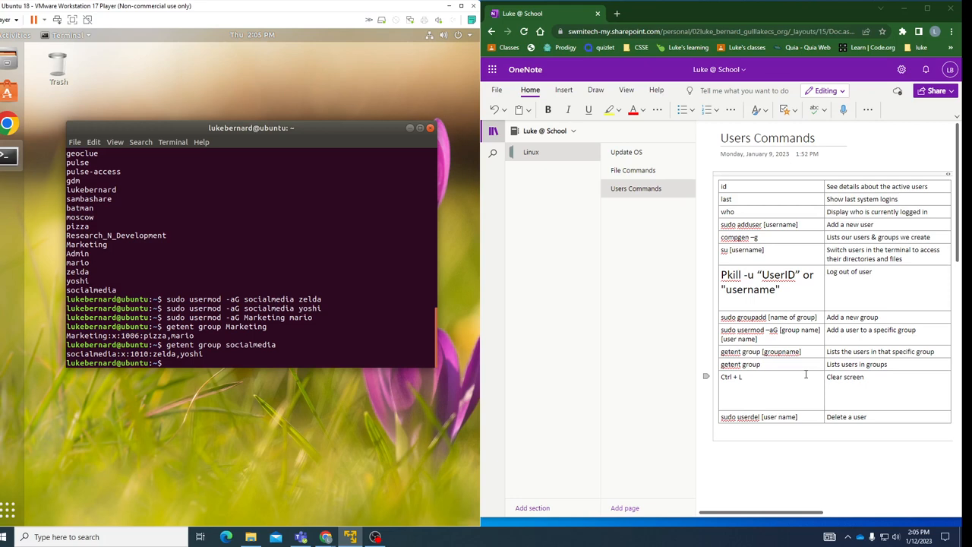
Clear the terminal with Ctrl+L and bring up the File Commands notes page
key(ctrl+l)
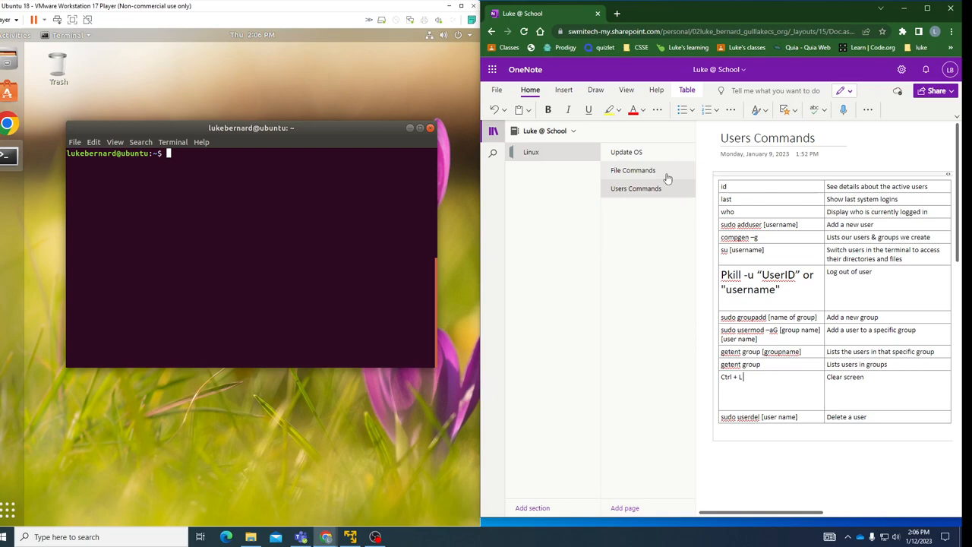
click(633, 170)
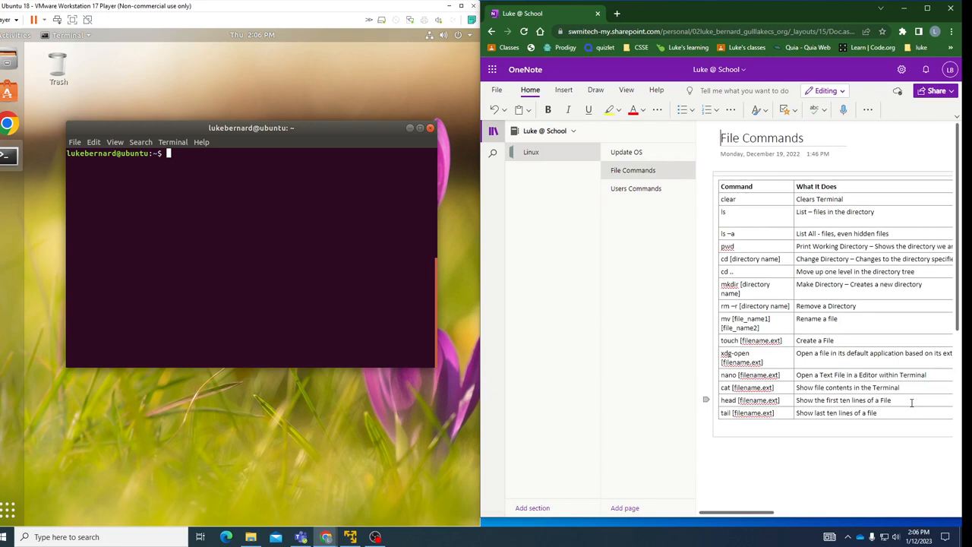